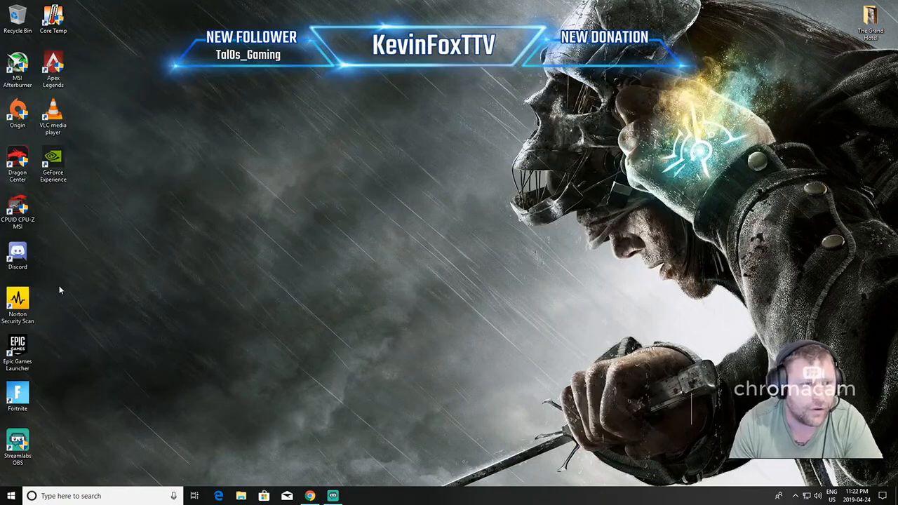
Start Origin from the desktop shortcut to reach the Apex Legends library page.
double_click(17, 112)
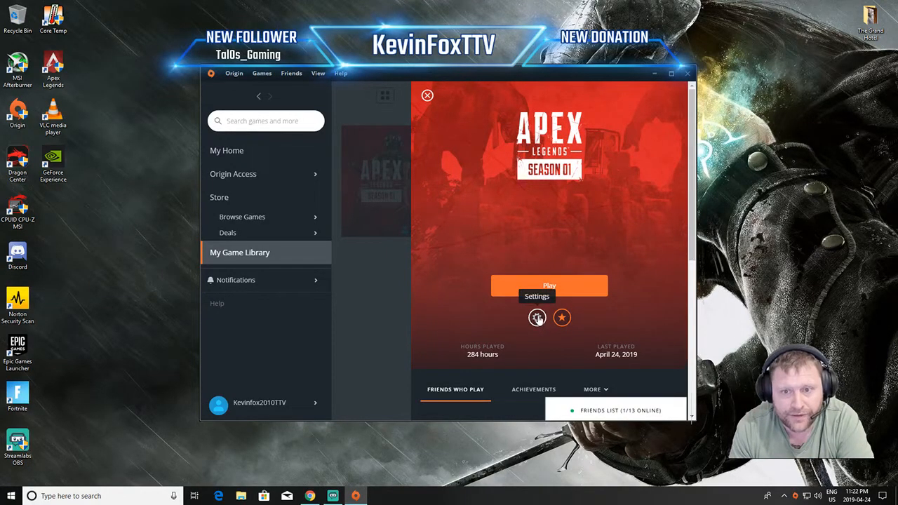
Review Apex Legends' advanced launch arguments ending with the fps_max cap and save them.
click(536, 317)
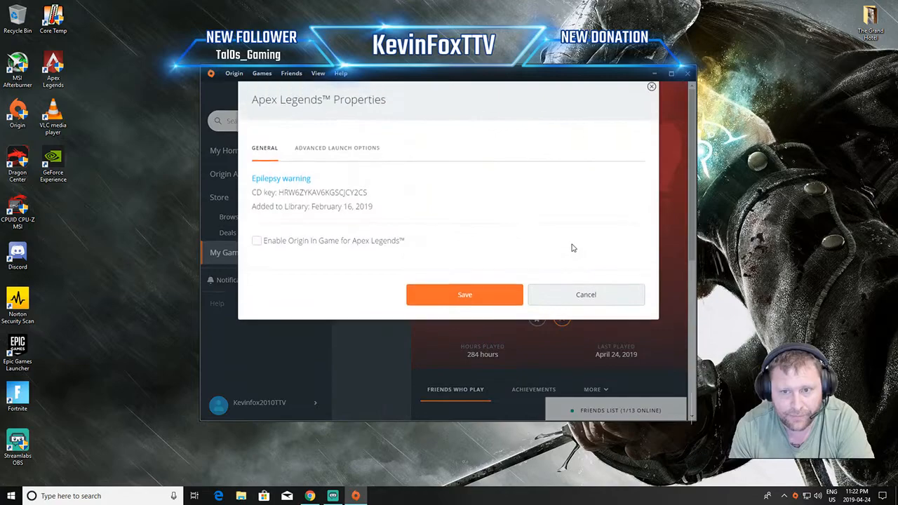
click(336, 149)
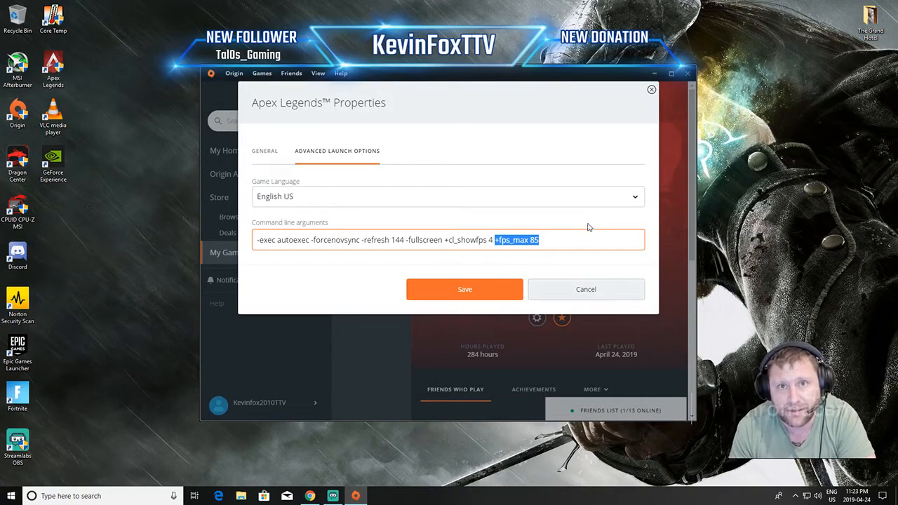
mouse_move(574, 240)
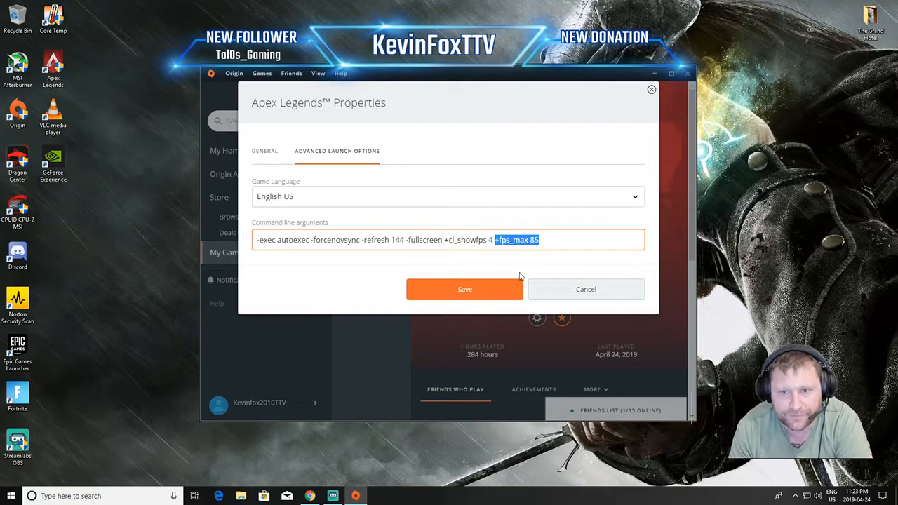
click(464, 289)
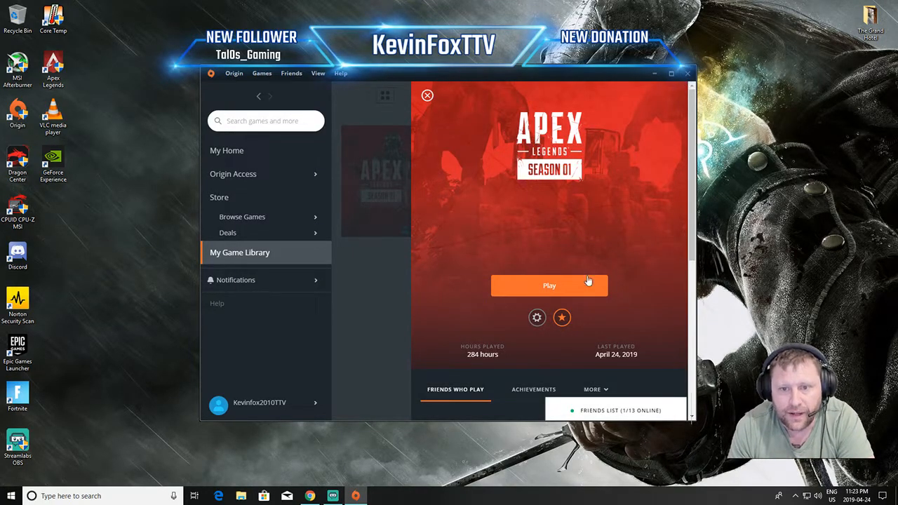
mouse_move(575, 293)
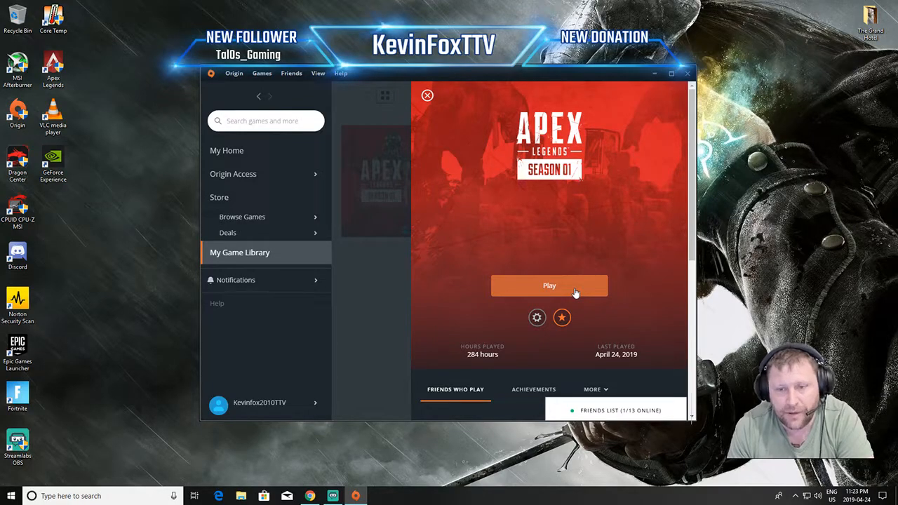
Launch Apex Legends from its Origin game page.
click(550, 286)
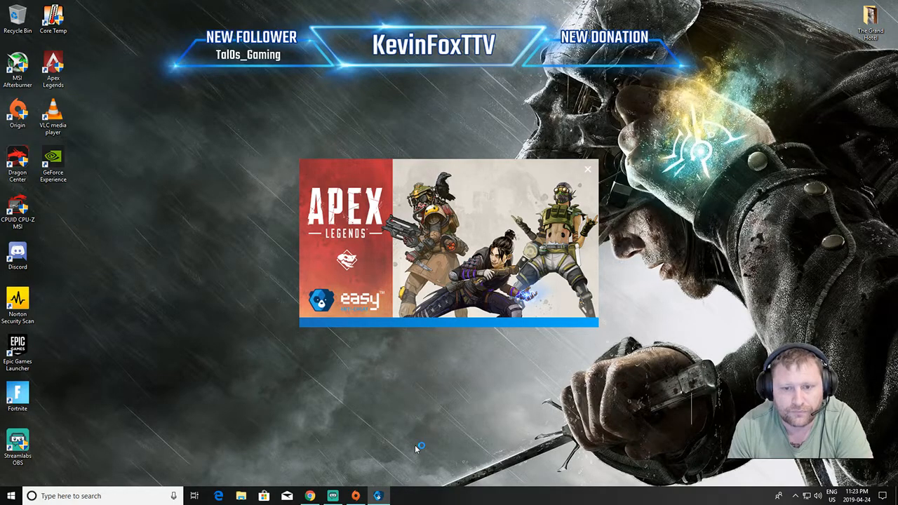
click(588, 168)
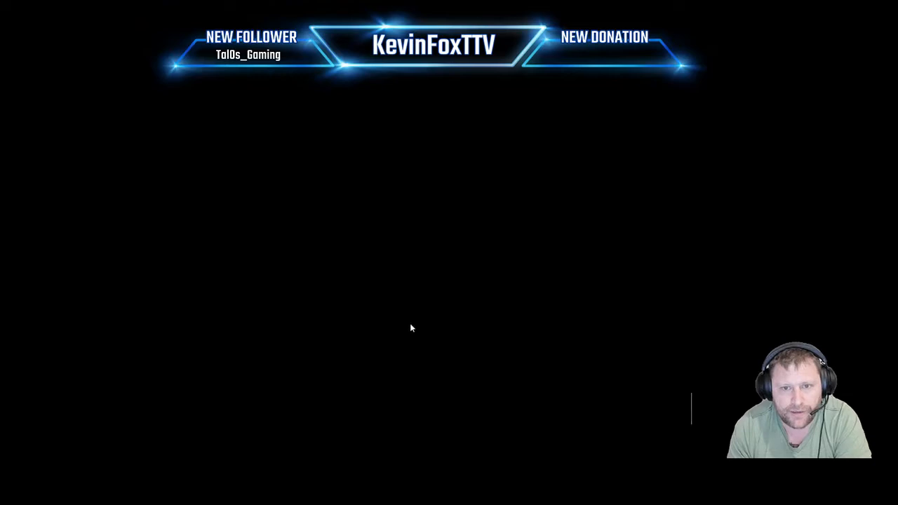
mouse_move(474, 274)
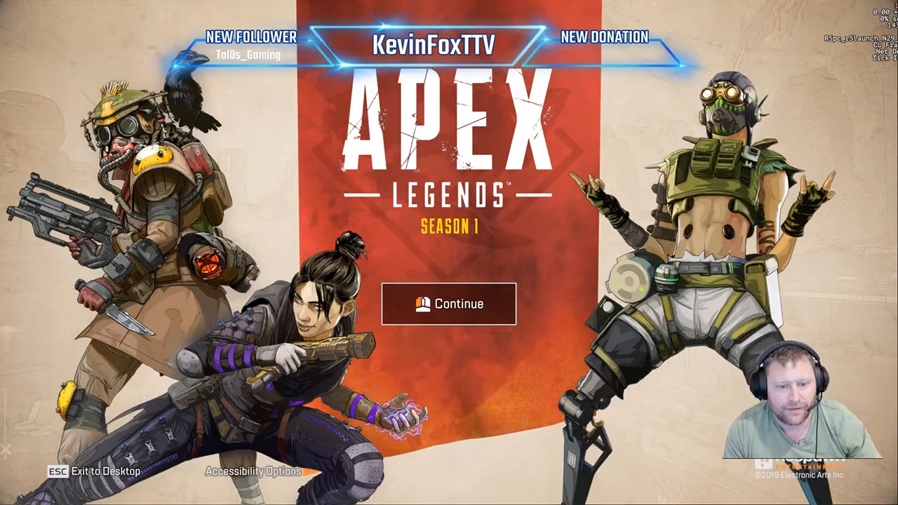
Return to the title screen, cancel the exit prompt and show the data center list.
click(379, 496)
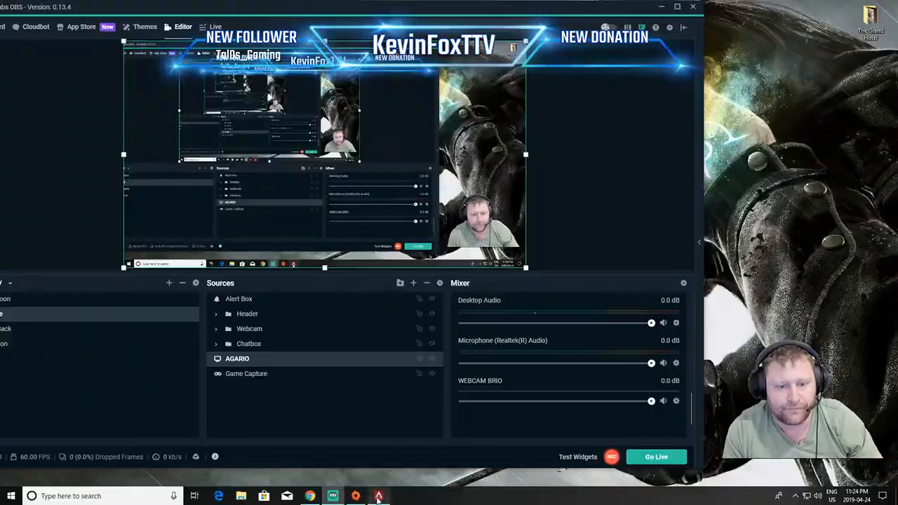
click(379, 497)
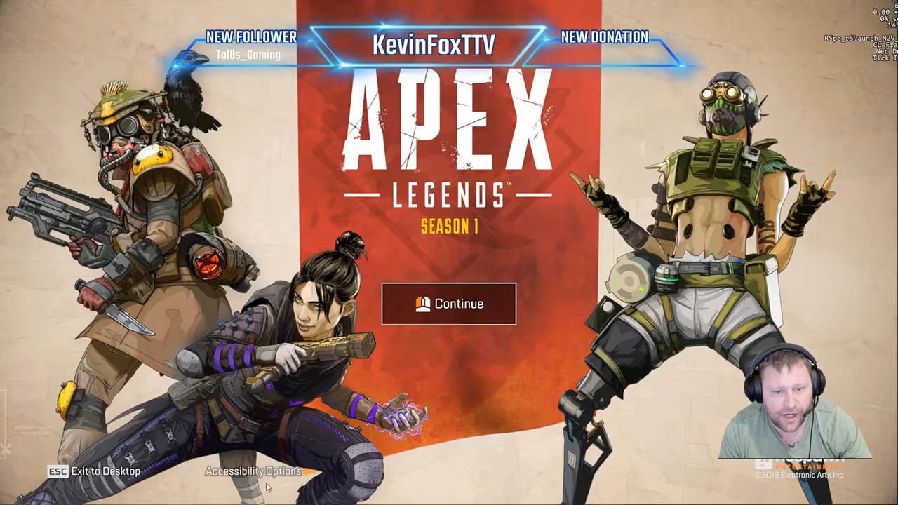
mouse_move(432, 471)
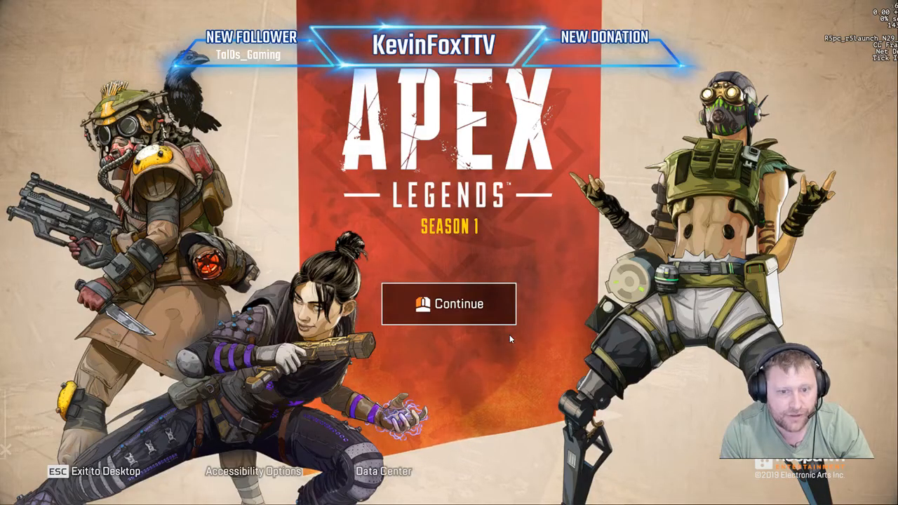
mouse_move(381, 472)
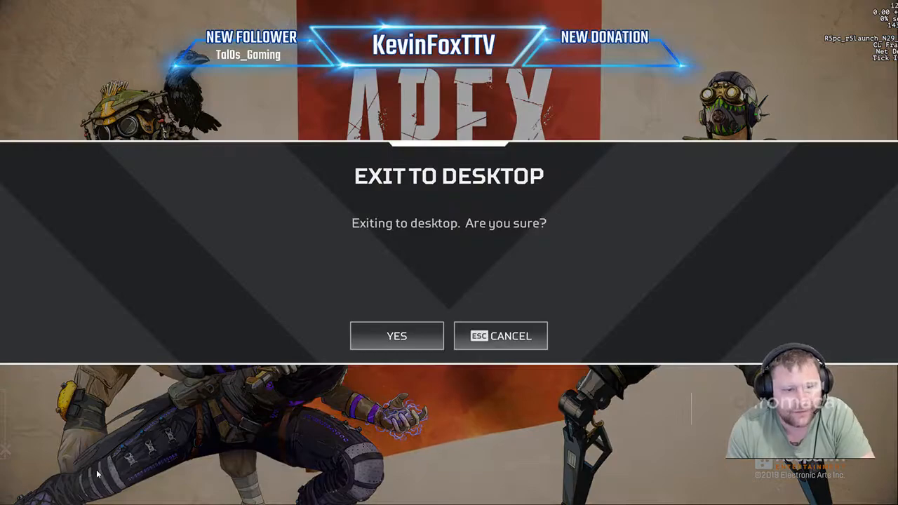
click(499, 336)
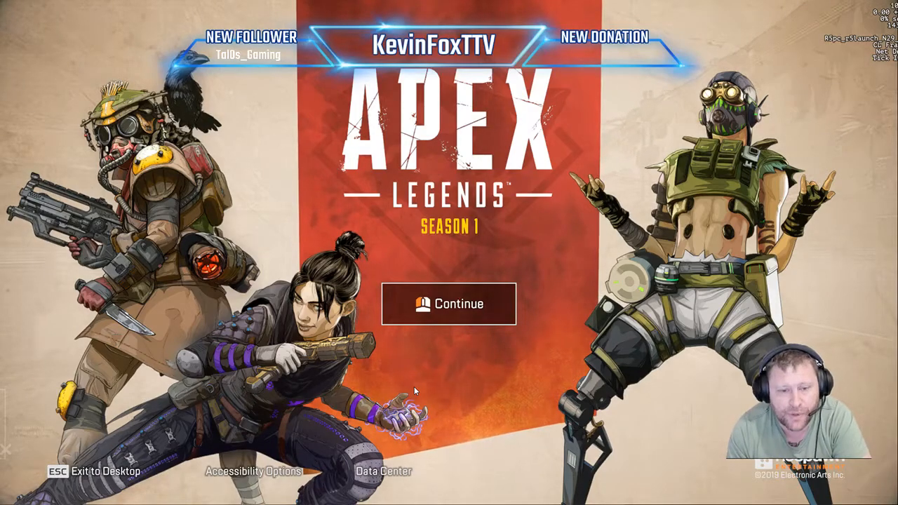
click(383, 471)
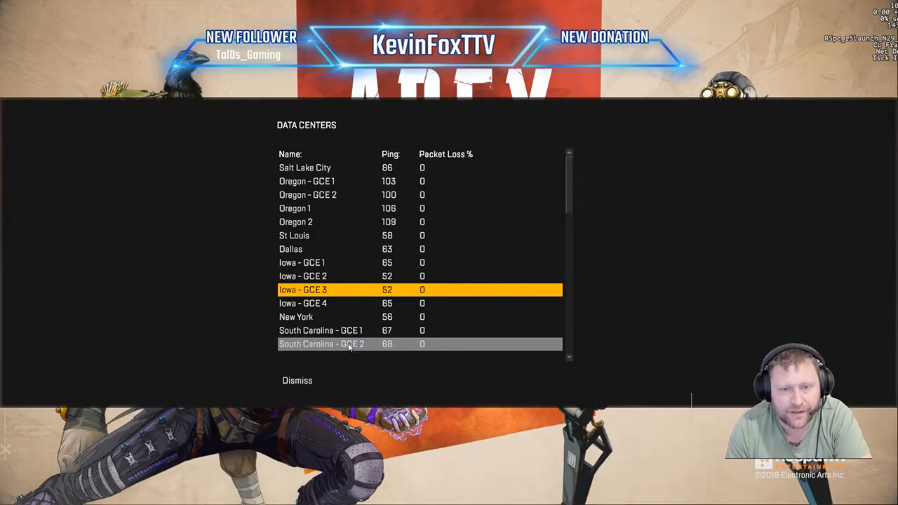
mouse_move(306, 295)
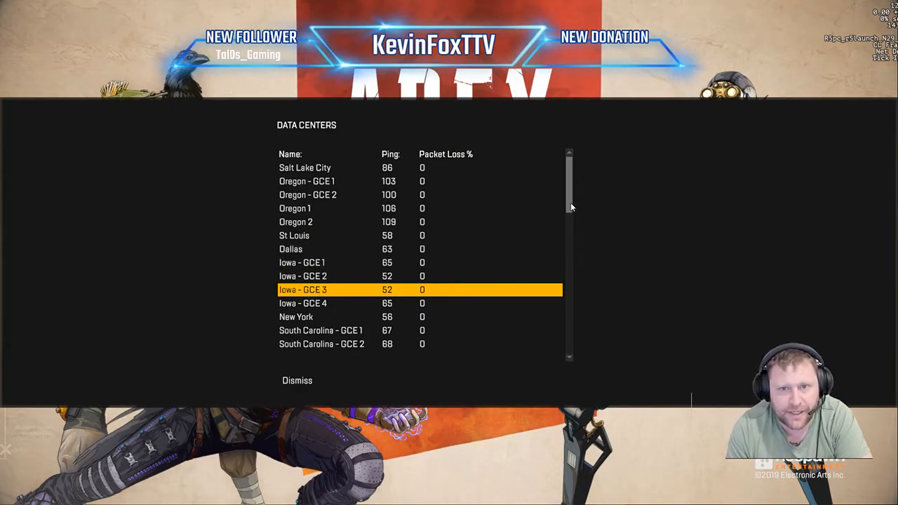
mouse_move(399, 222)
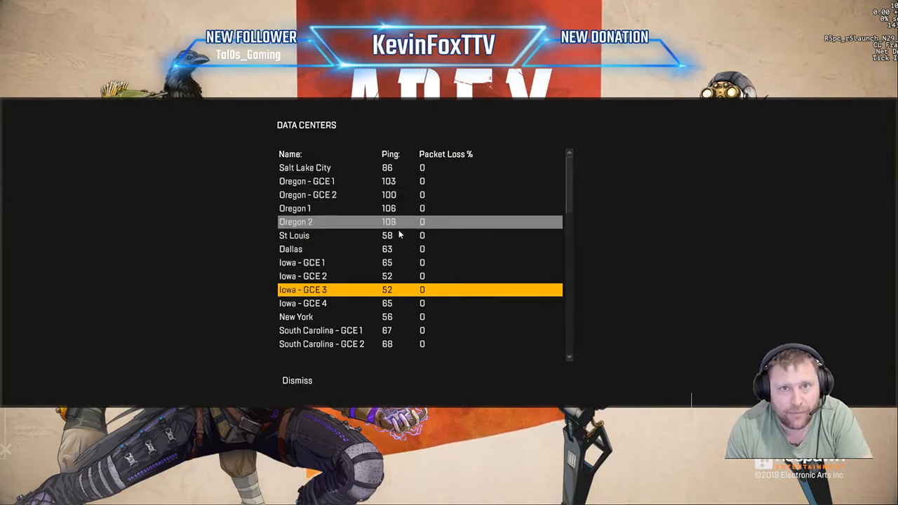
Choose Iowa - GCE 2 (52 ms ping) as the data center and confirm it.
scroll(down, 3)
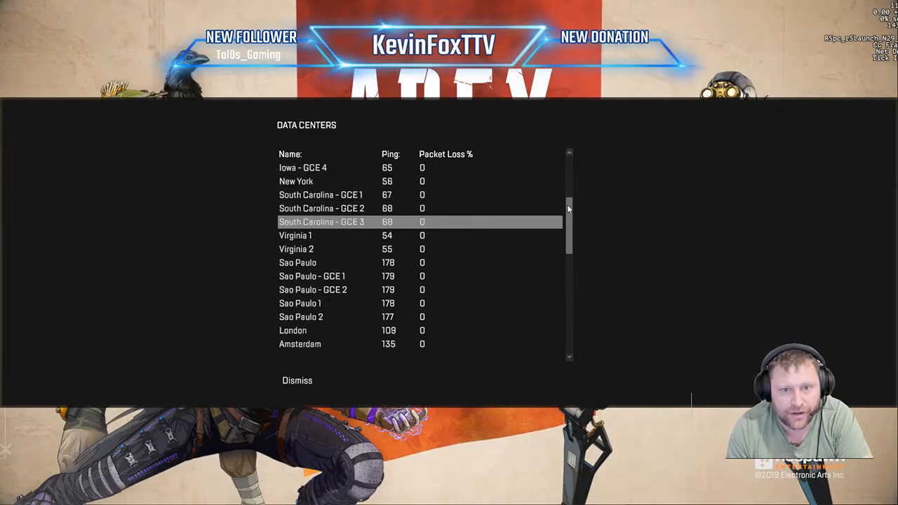
scroll(down, 3)
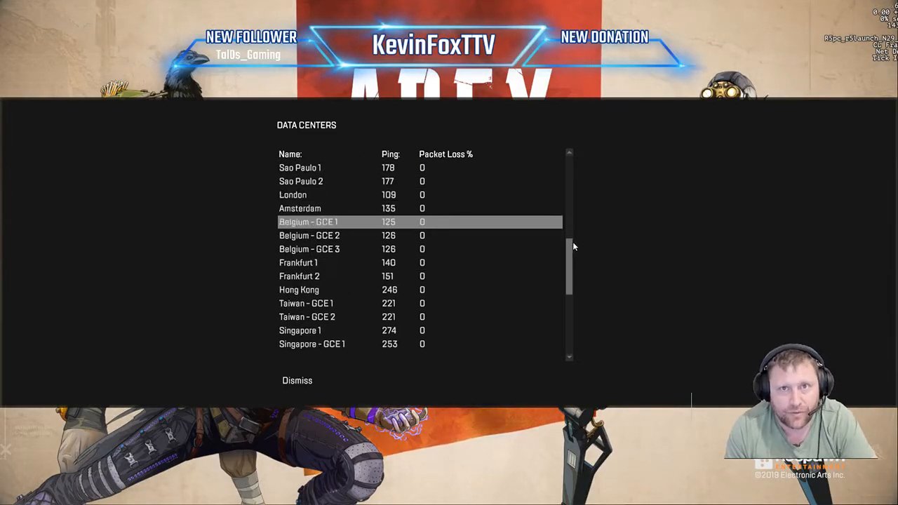
scroll(down, 3)
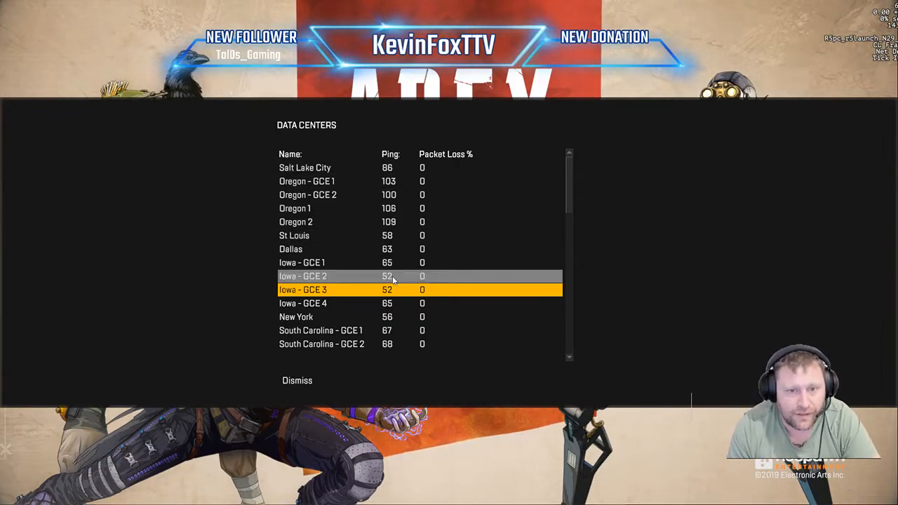
click(303, 275)
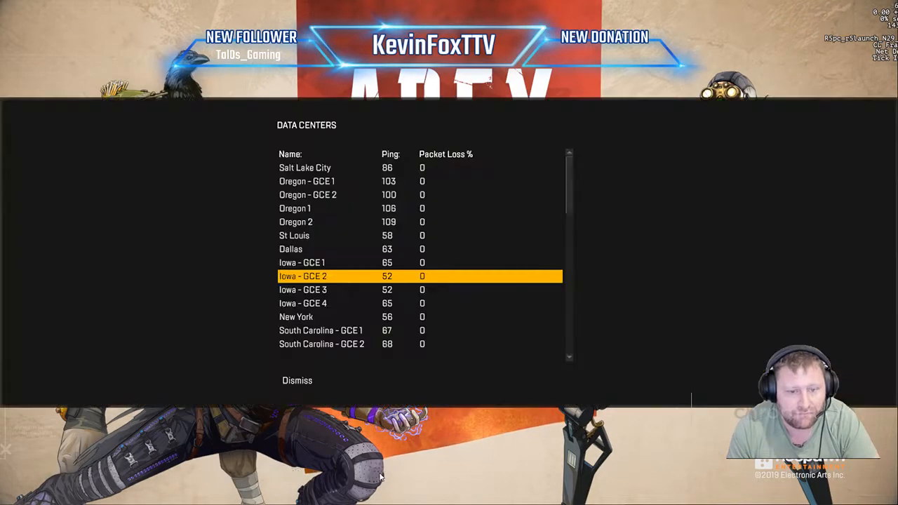
click(297, 380)
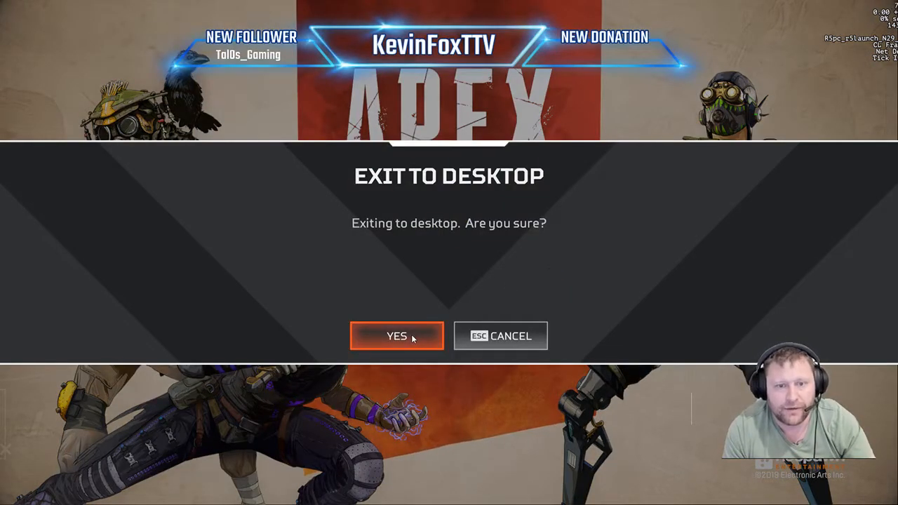
Confirm exiting Apex Legends to the desktop.
click(396, 337)
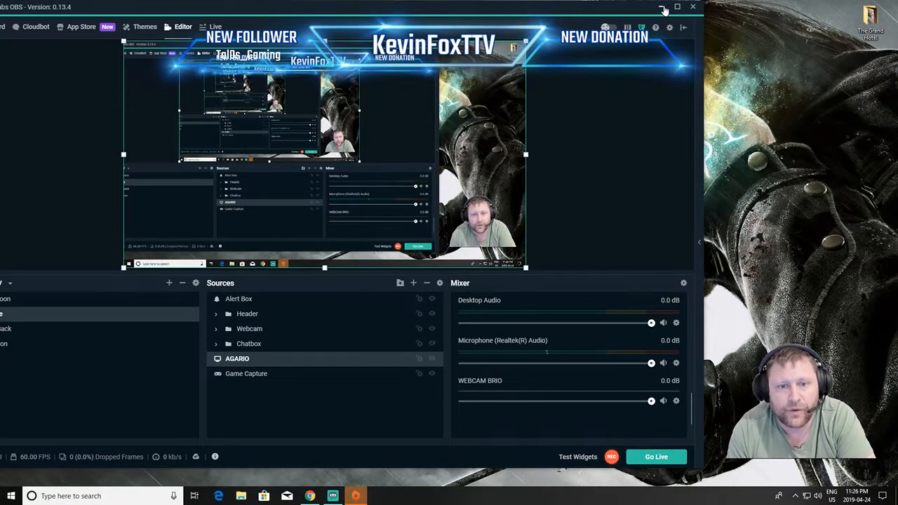
Minimize Streamlabs OBS and bring up the GeForce Experience drivers page.
click(662, 9)
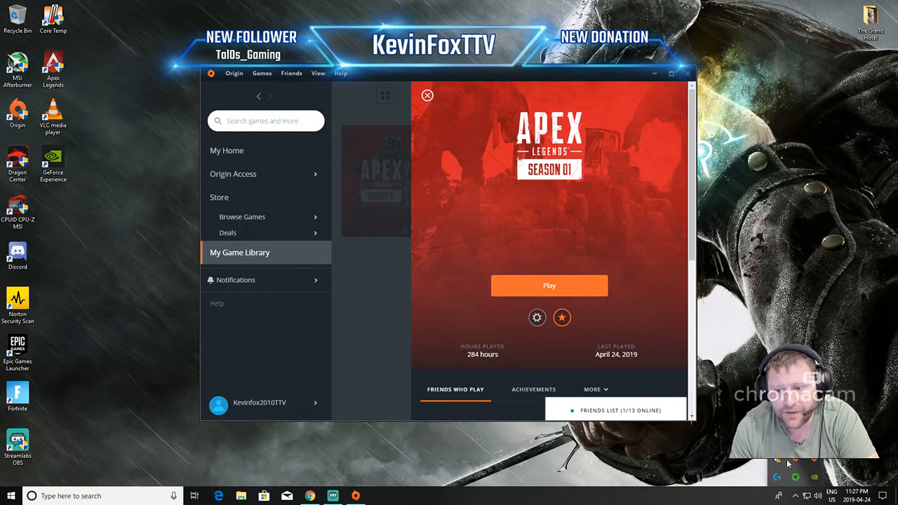
mouse_move(797, 479)
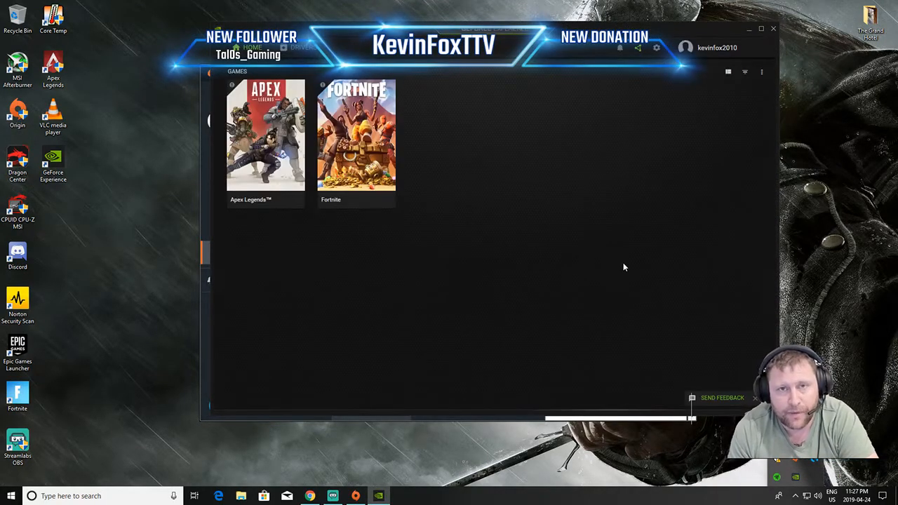
click(301, 48)
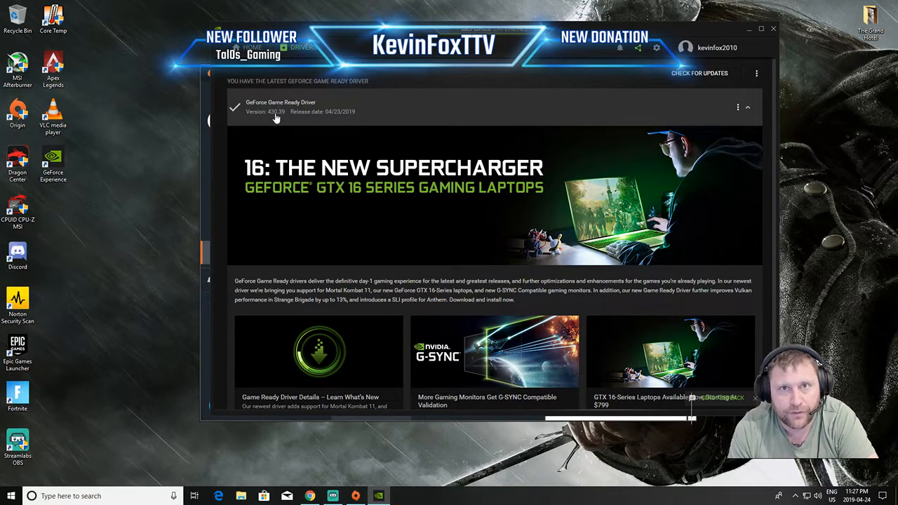
mouse_move(334, 121)
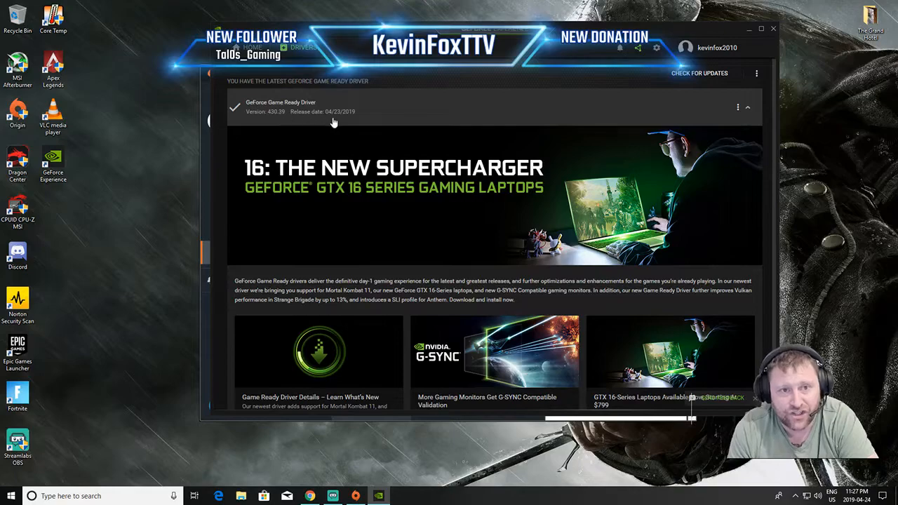
mouse_move(325, 118)
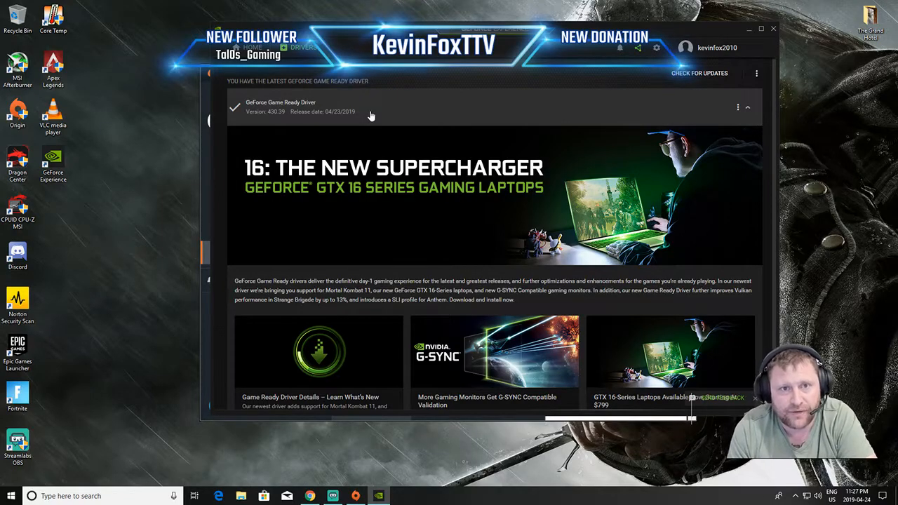
mouse_move(313, 124)
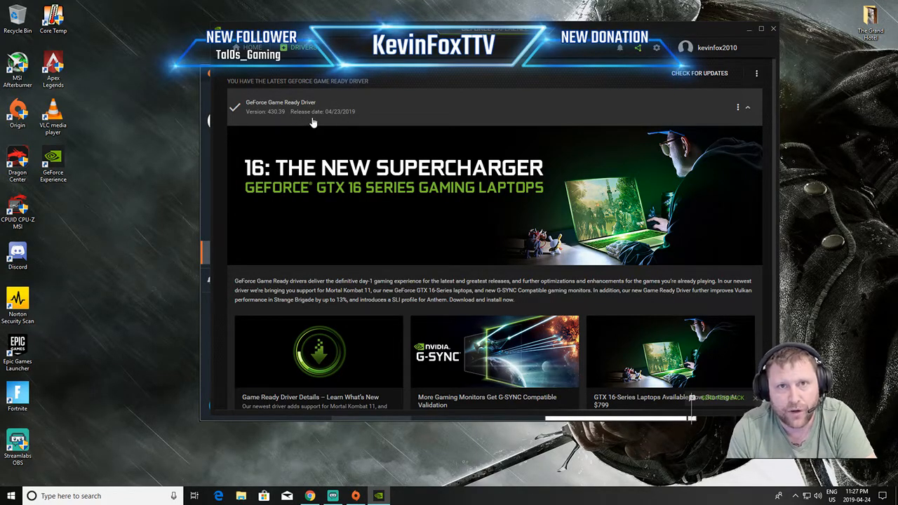
mouse_move(368, 114)
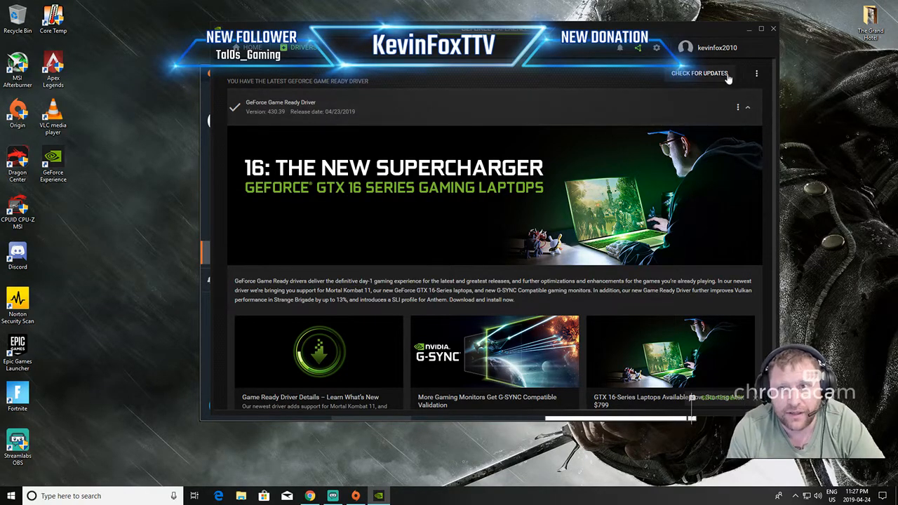
Check GeForce Experience for a newer Game Ready driver.
click(699, 73)
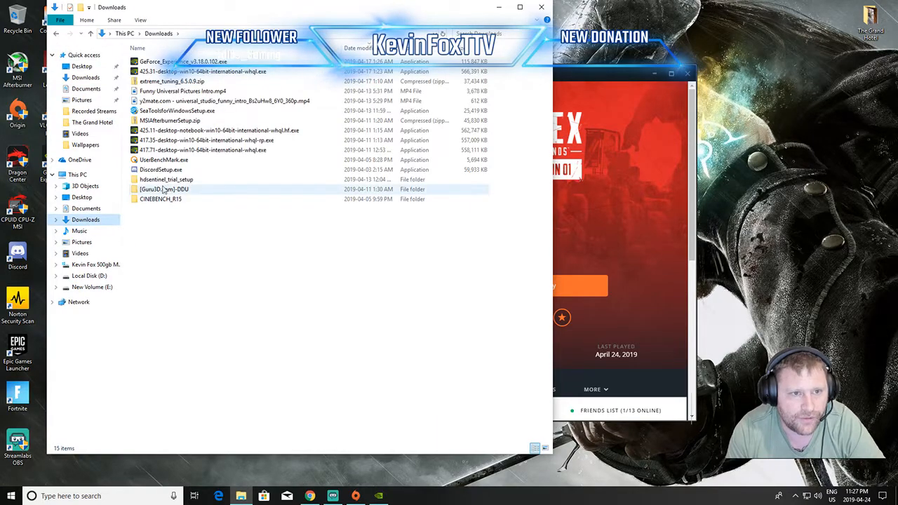
Browse into the Guru3D DDU v18.0.1.1 folder in Downloads.
double_click(165, 188)
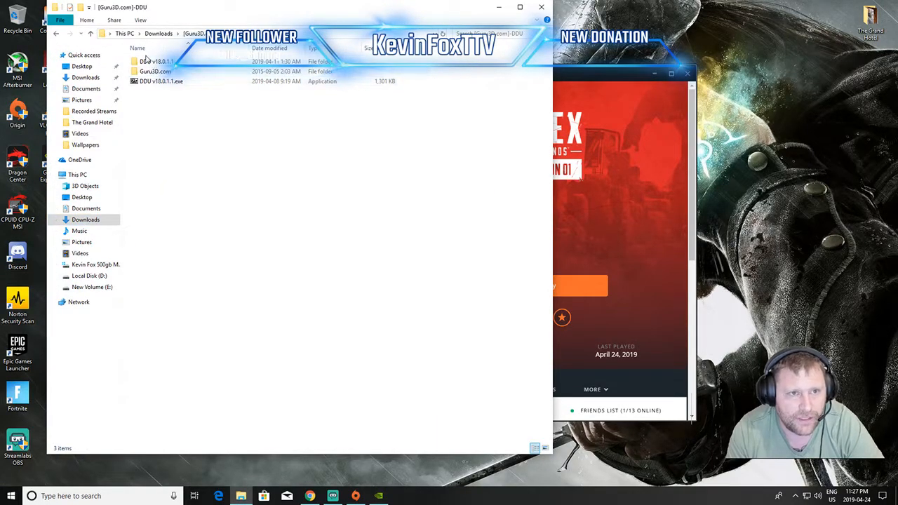
mouse_move(161, 63)
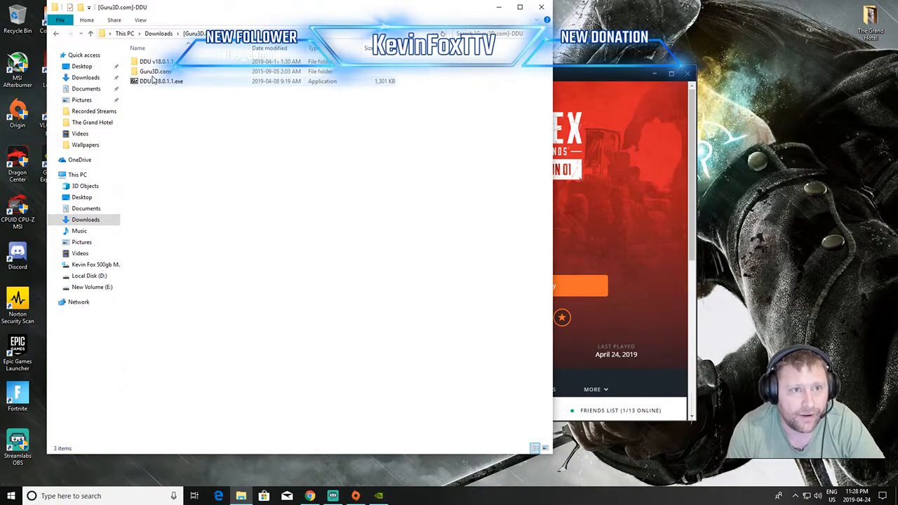
double_click(157, 62)
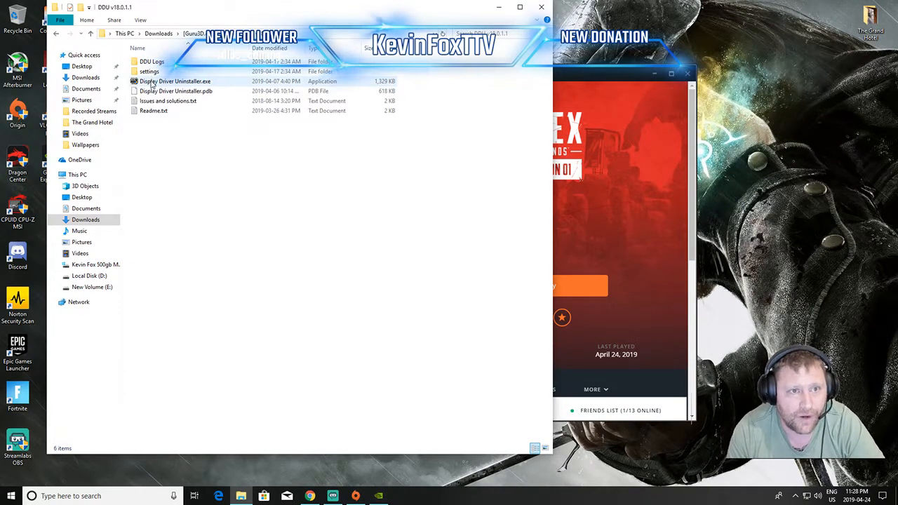
mouse_move(175, 80)
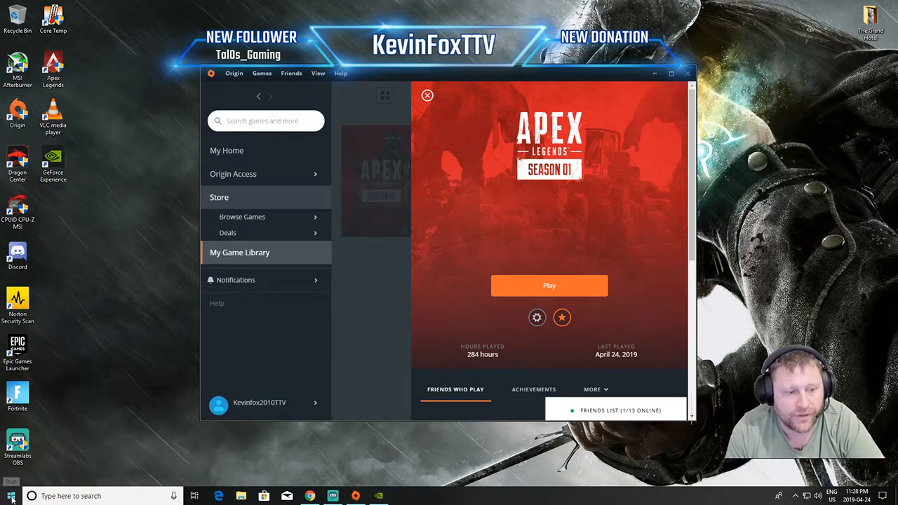
Bring Origin's Apex Legends library page back to the front.
click(12, 496)
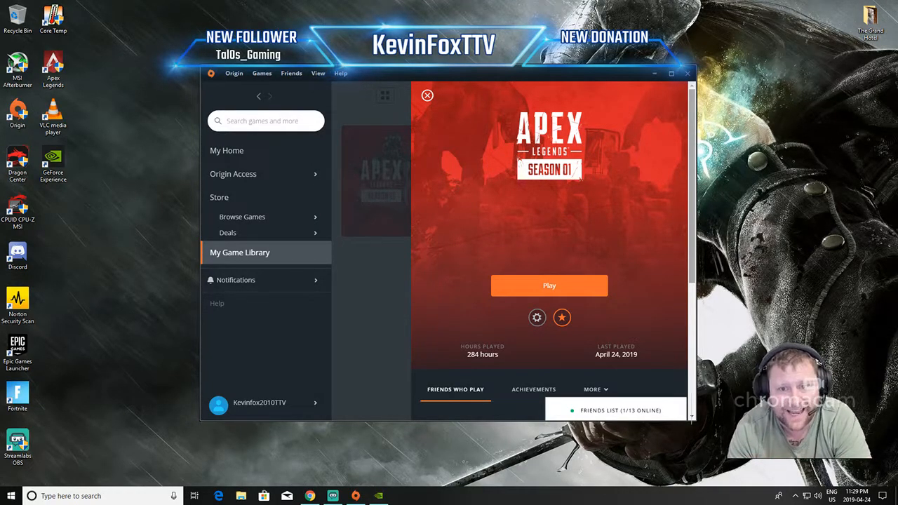
mouse_move(536, 317)
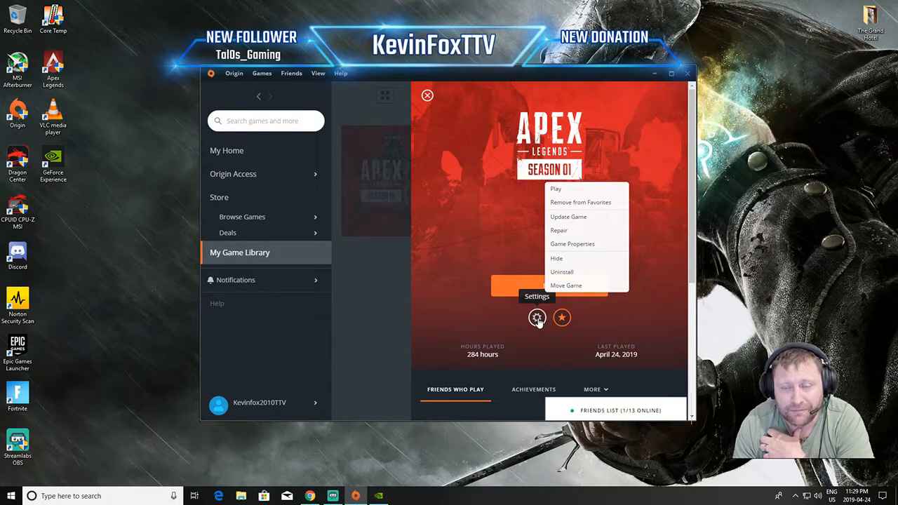
mouse_move(572, 244)
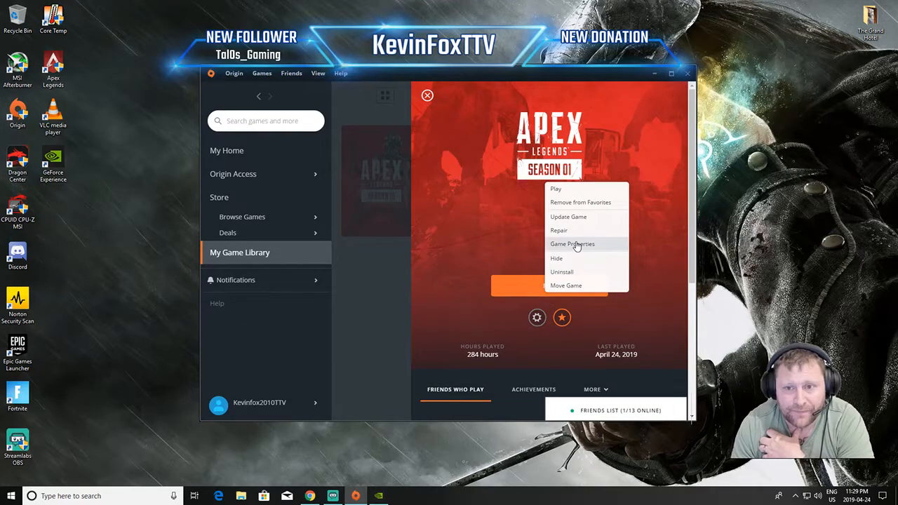
Change the Apex Legends advanced launch option fps_max value from 85 to 100 and save.
click(573, 244)
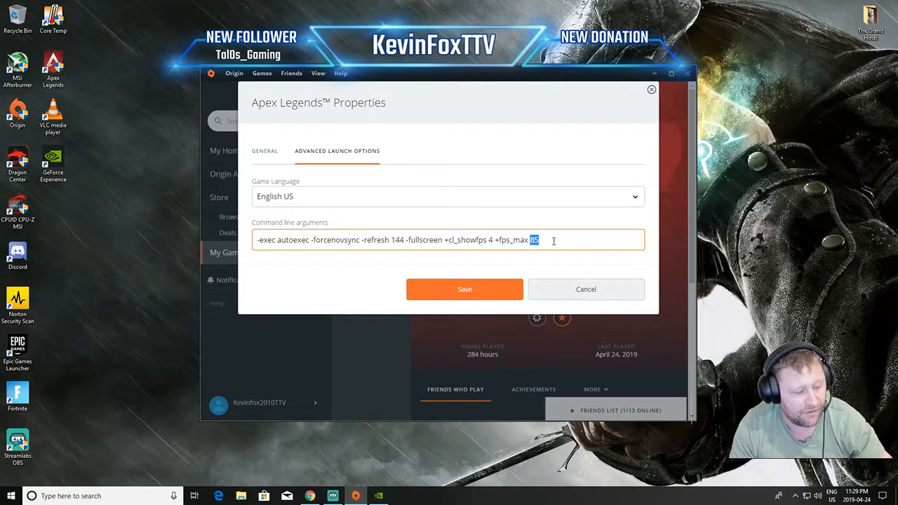
text(1)
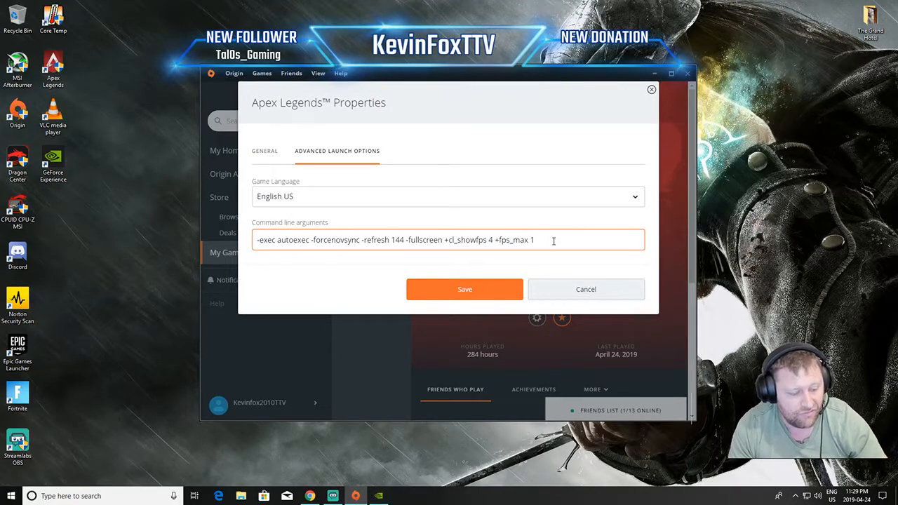
text(00)
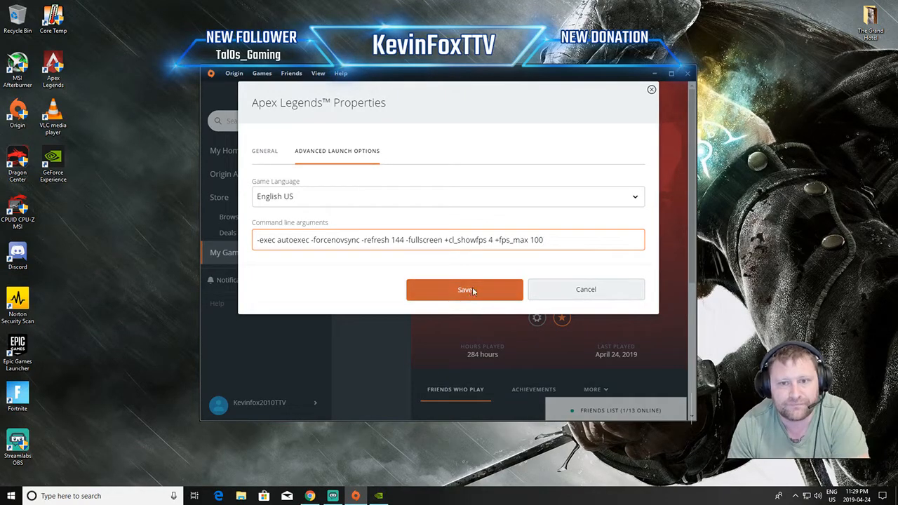
click(464, 289)
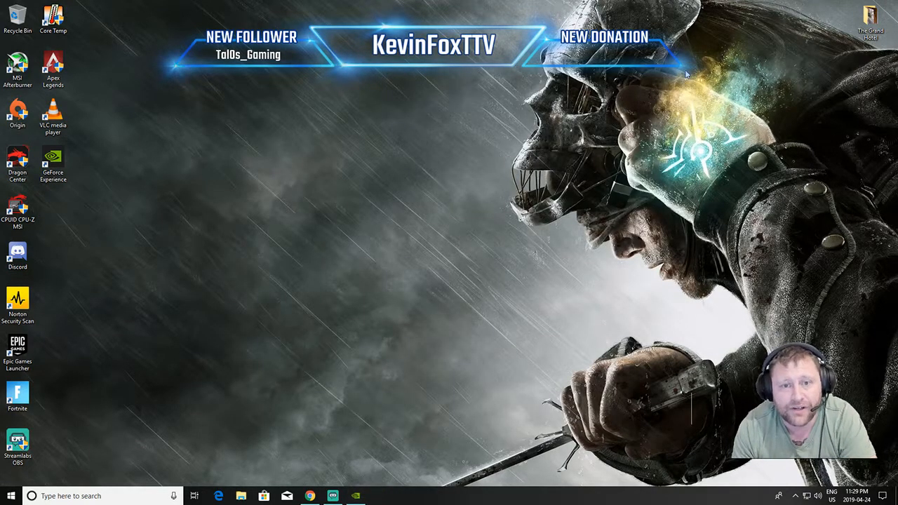